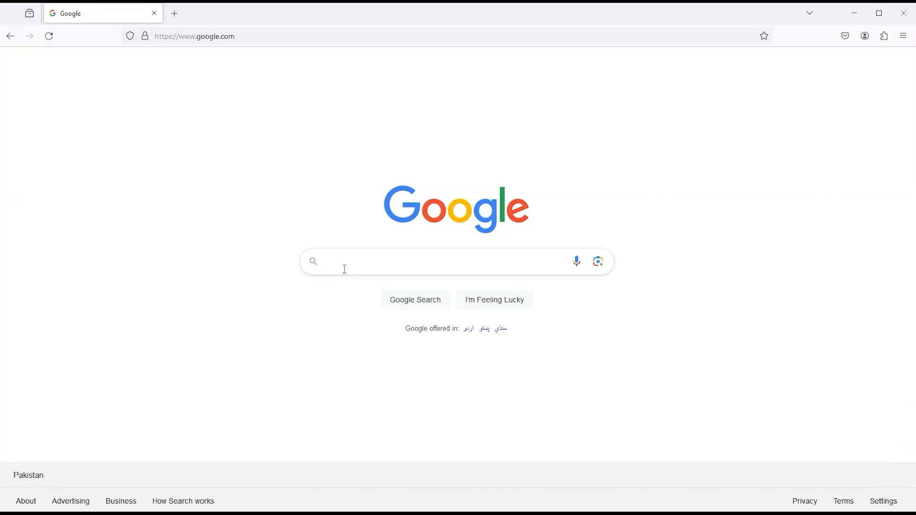
- Search Google for 'bing ai image creator' and open the Bing Image Creator page
type("bing ai image")
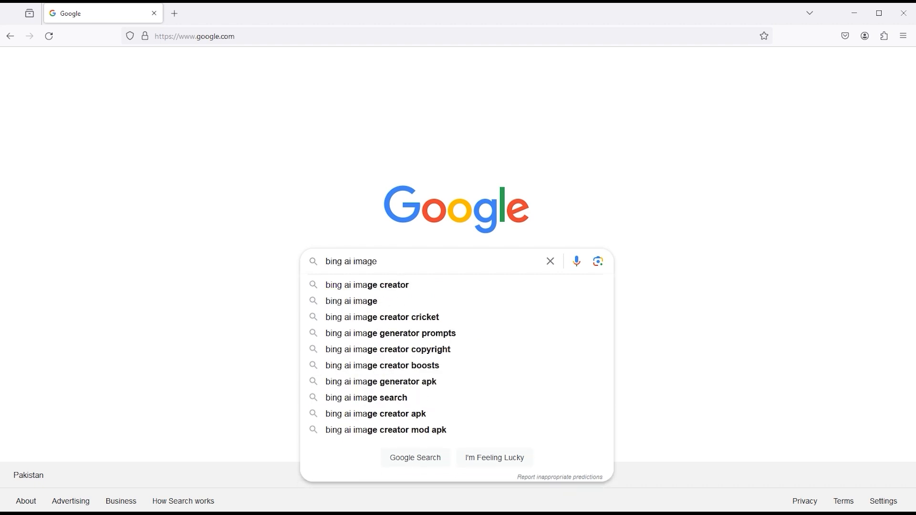
left_click(366, 285)
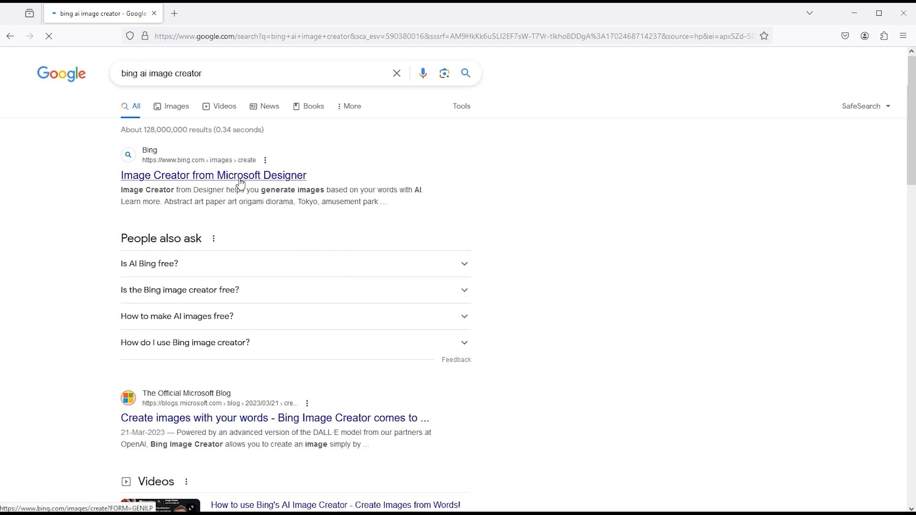
left_click(214, 175)
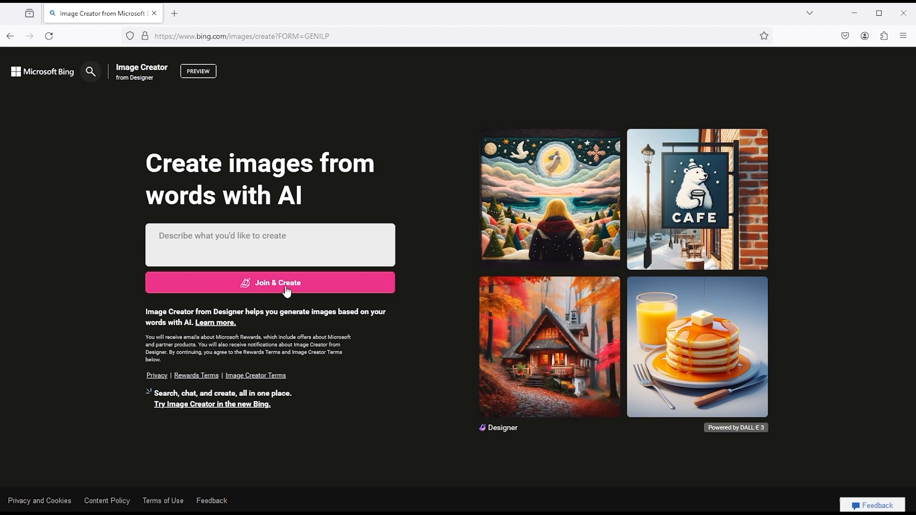
- Join Bing Image Creator from the landing page to reach the prompt workspace
left_click(269, 283)
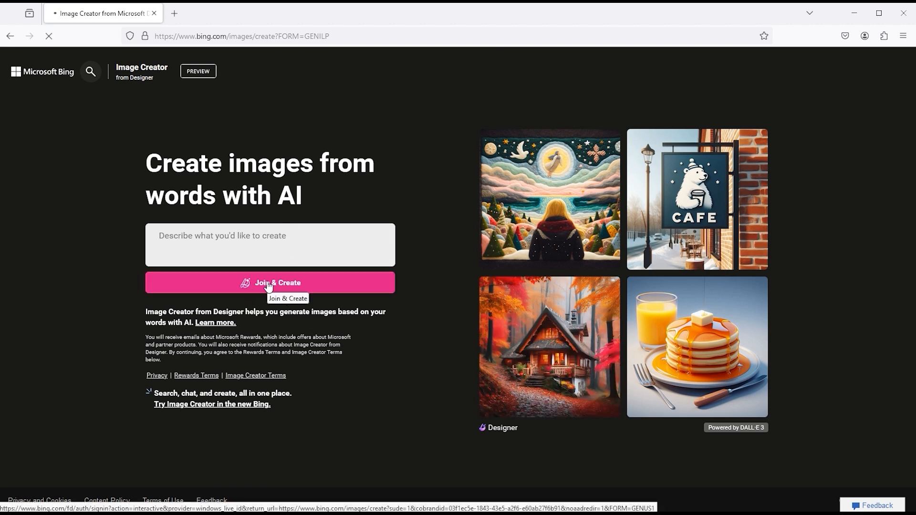
left_click(271, 282)
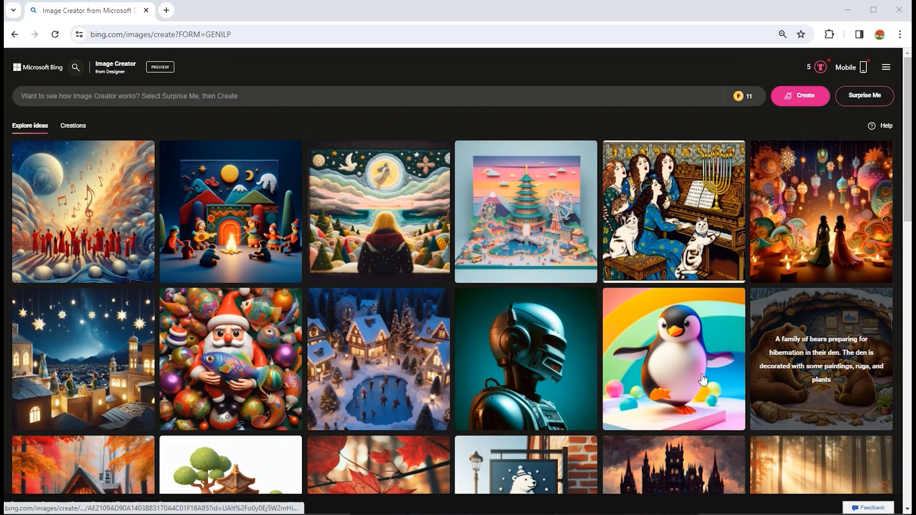
scroll("down", 3)
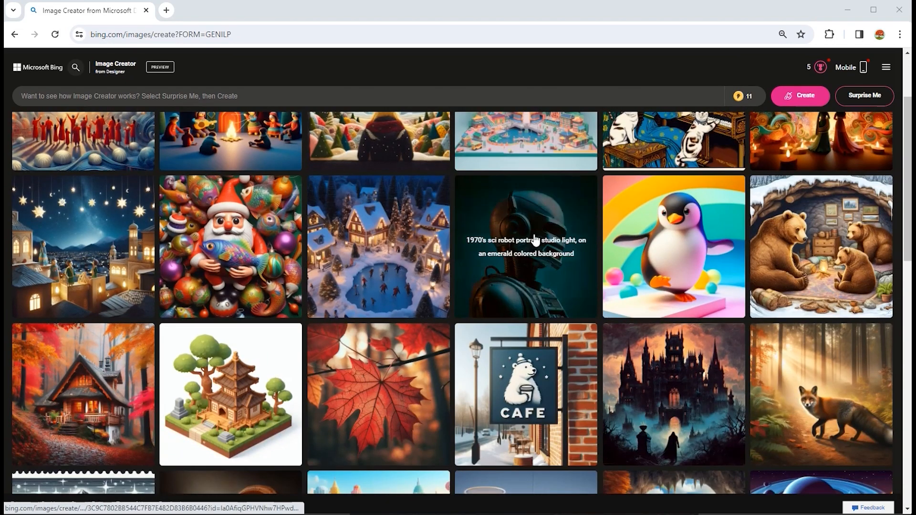
scroll("down", 3)
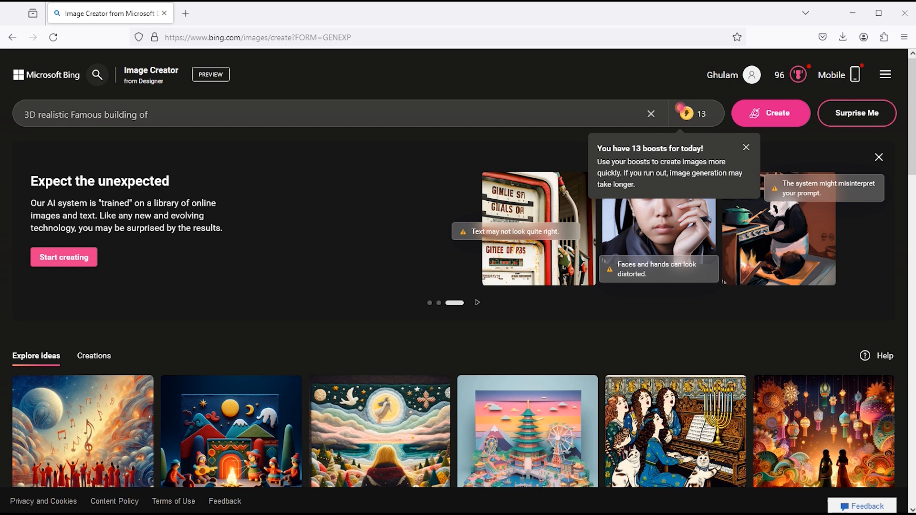
- Generate images from the prompt for an American building with 'America' in 3D lettering
type("America with the word A")
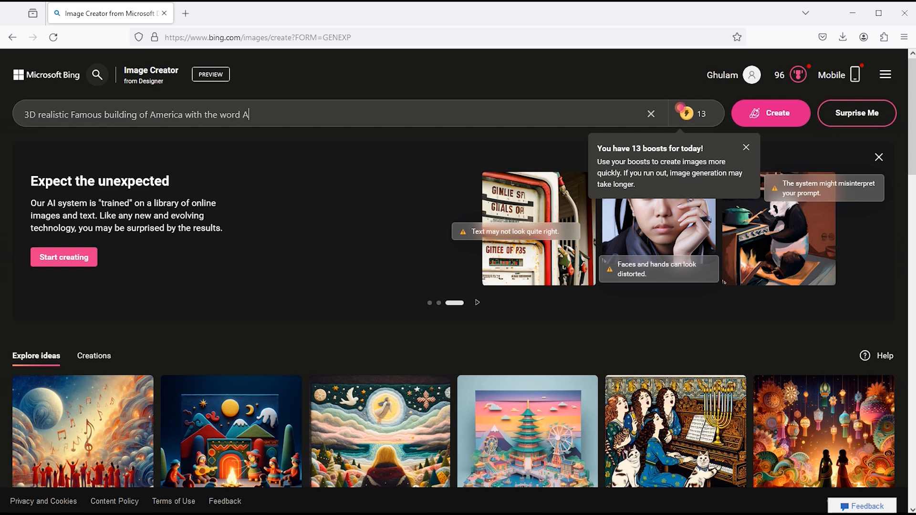
type("merica written in 3D style and in shiny glass effect, add flag")
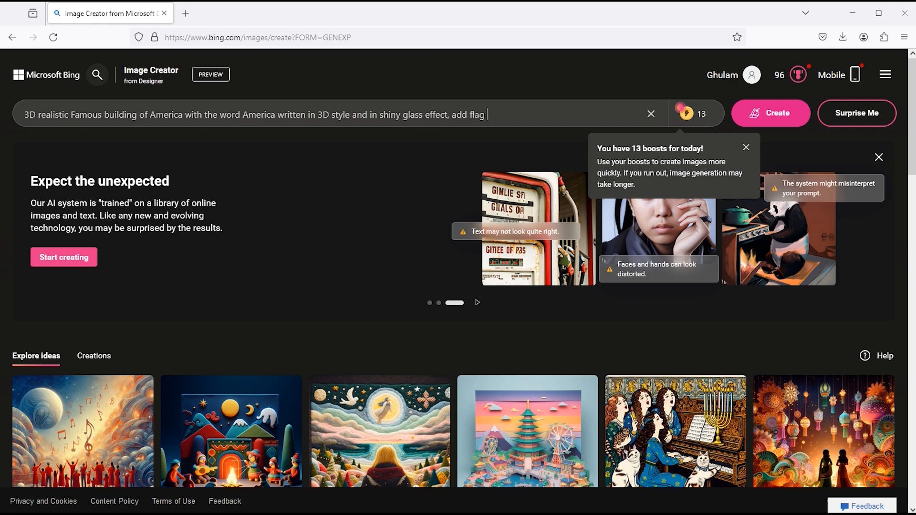
left_click(771, 113)
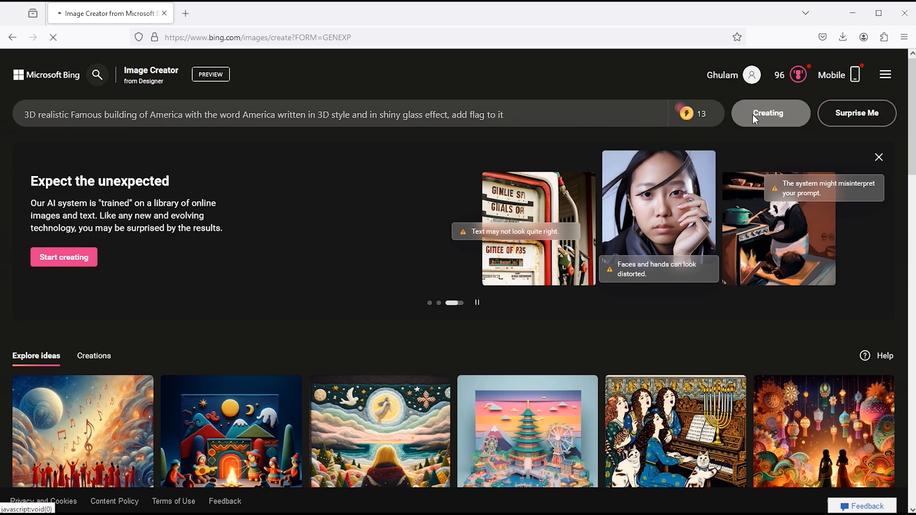
left_click(770, 113)
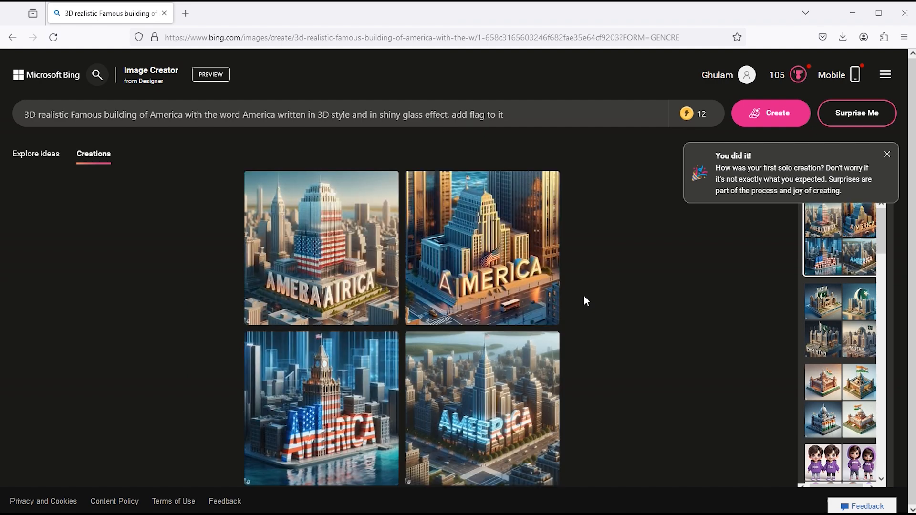
- Enlarge the America images, page through them, and download the glowing skyline one
left_click(321, 249)
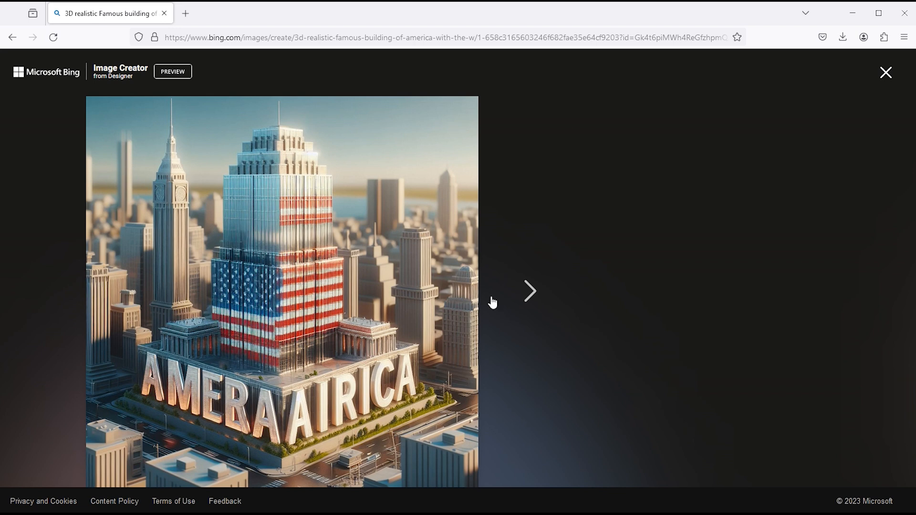
left_click(529, 291)
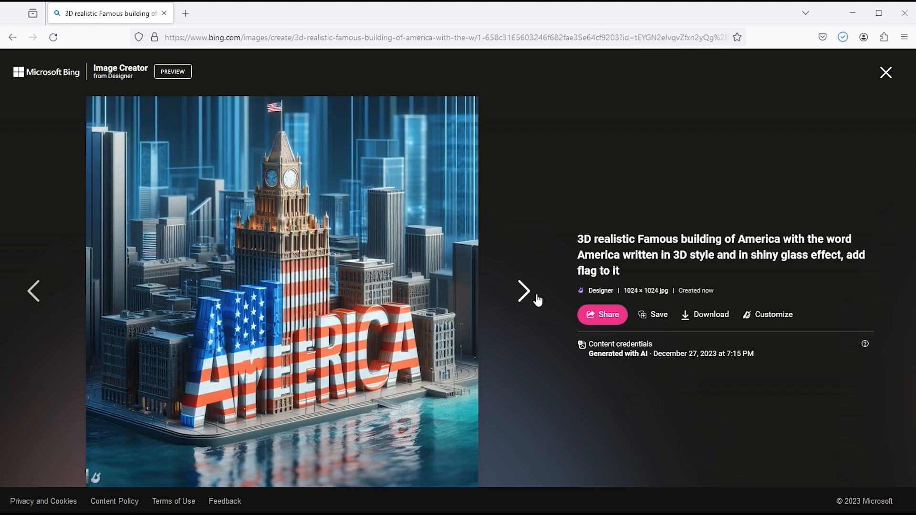
left_click(523, 291)
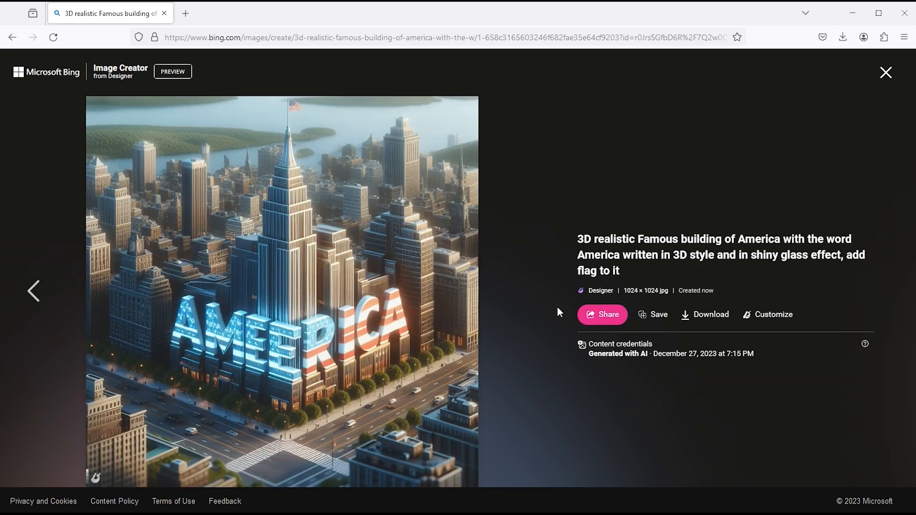
mouse_move(709, 320)
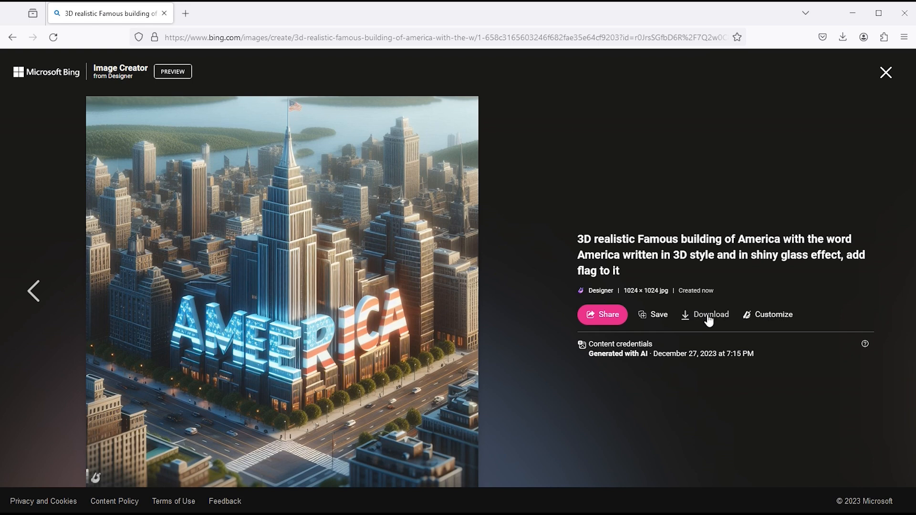
left_click(885, 72)
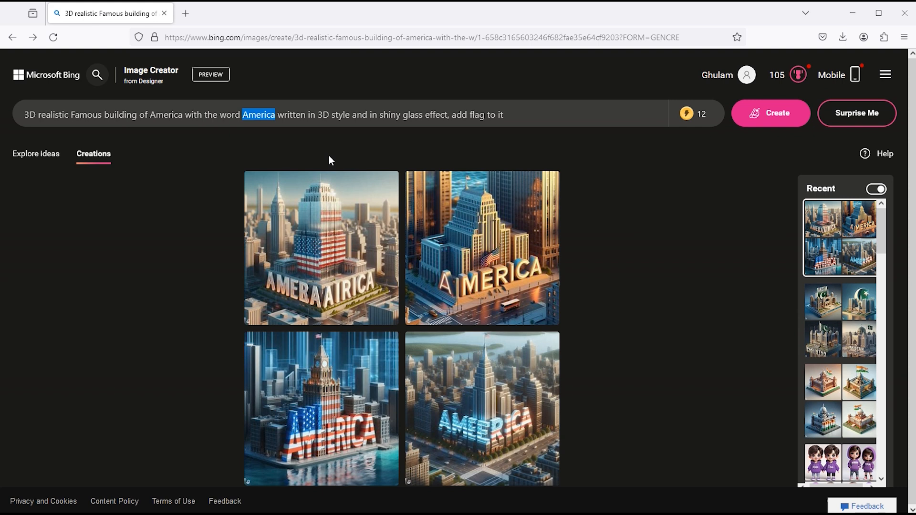
- Replace both 'America' words in the prompt with 'UAE'
type("UAE")
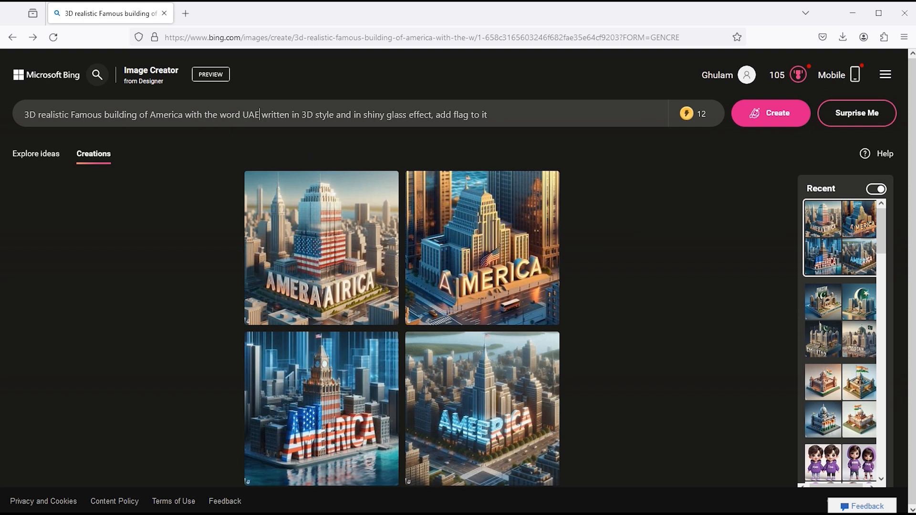
double_click(167, 115)
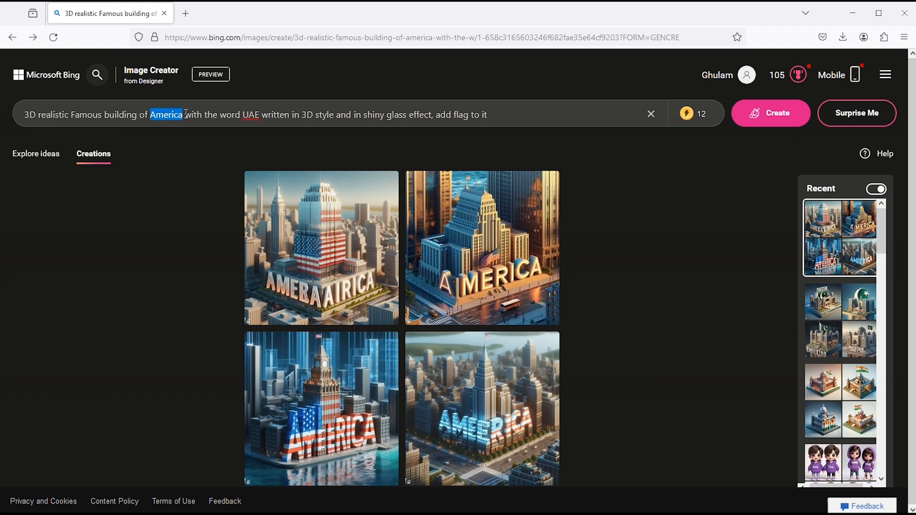
type("UAE")
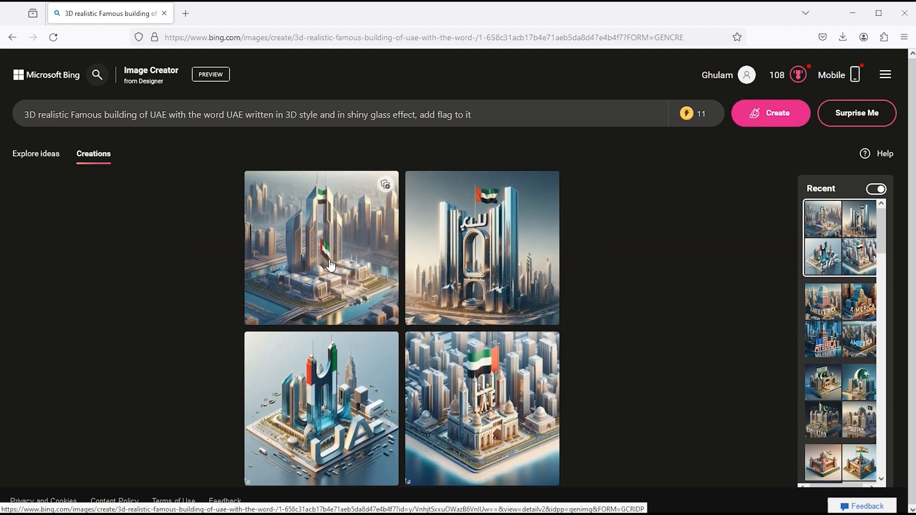
left_click(329, 263)
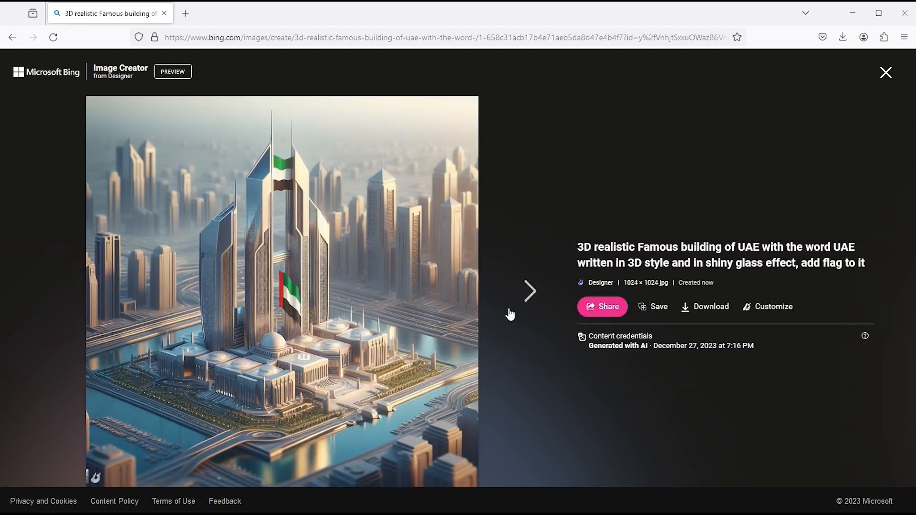
left_click(530, 290)
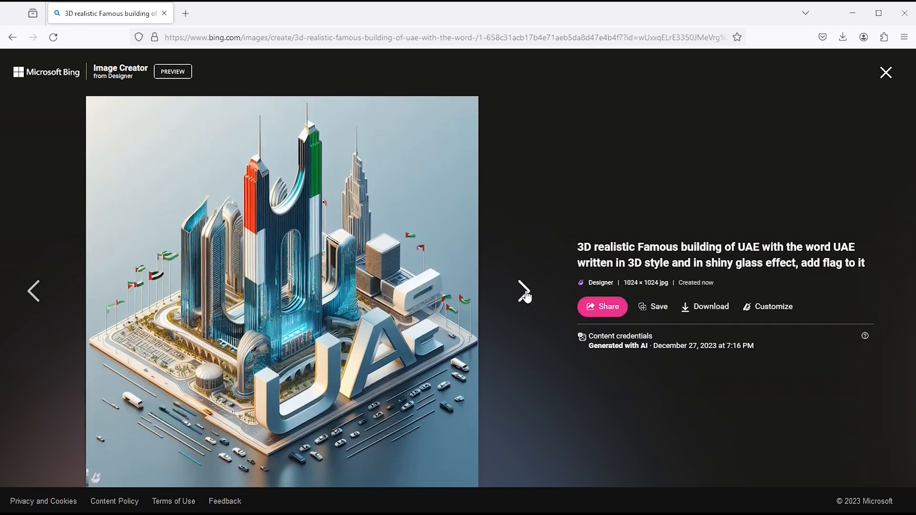
left_click(526, 296)
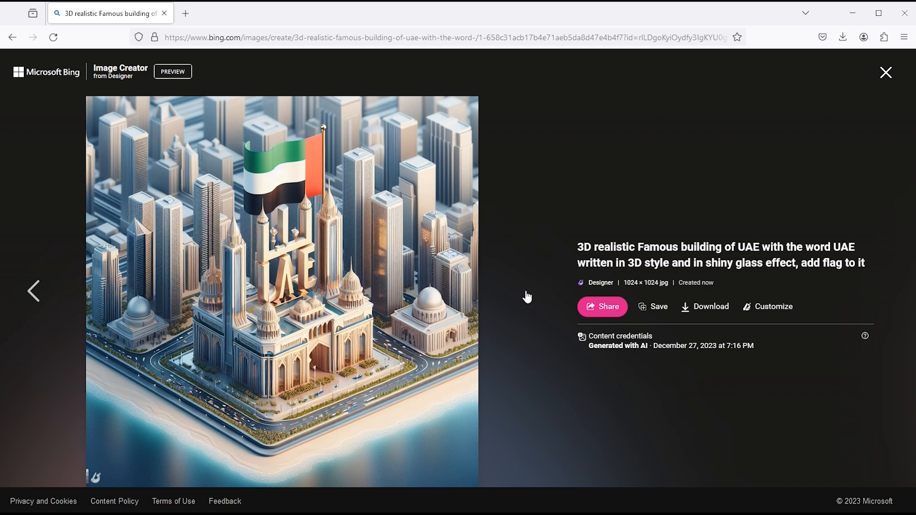
left_click(886, 72)
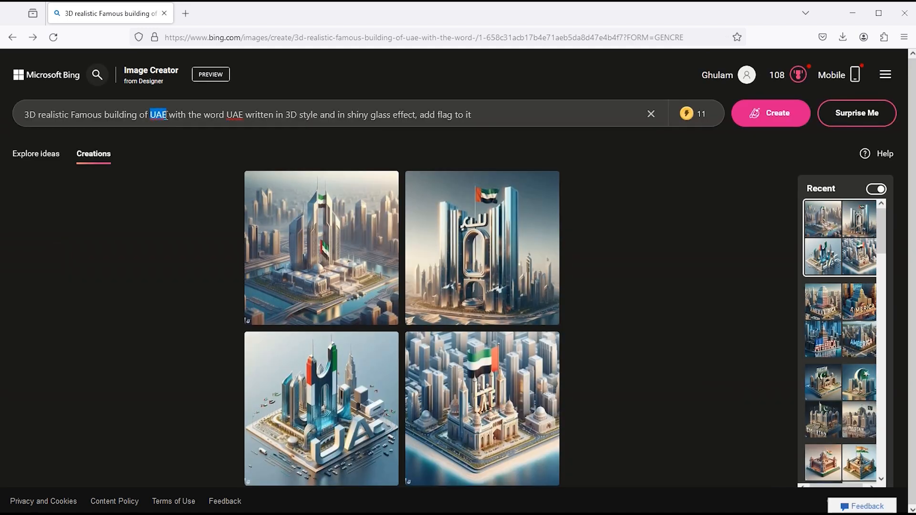
- Change both prompt words to 'Germany' and generate the German building images
type("Germany")
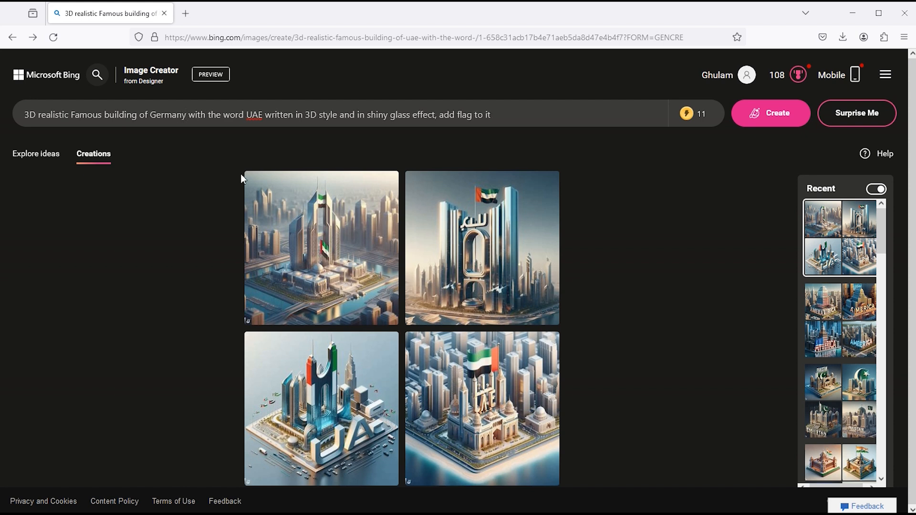
type("Germany")
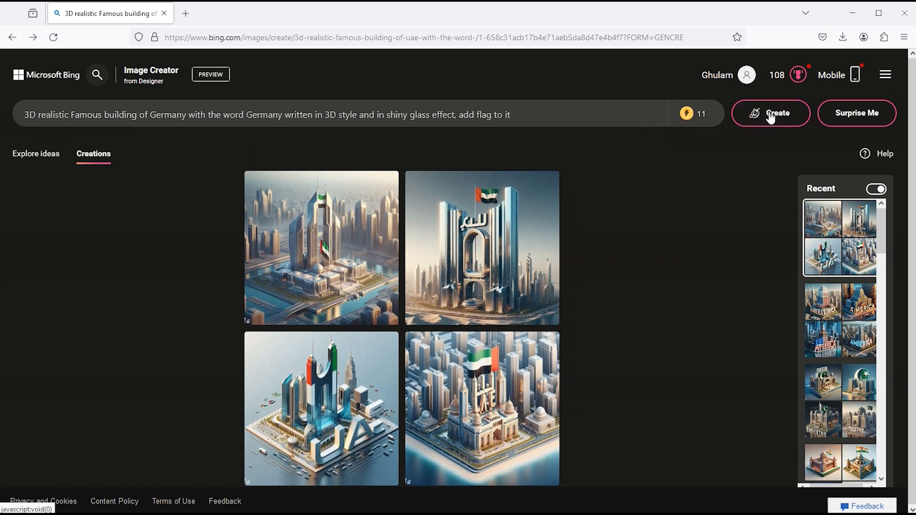
left_click(771, 113)
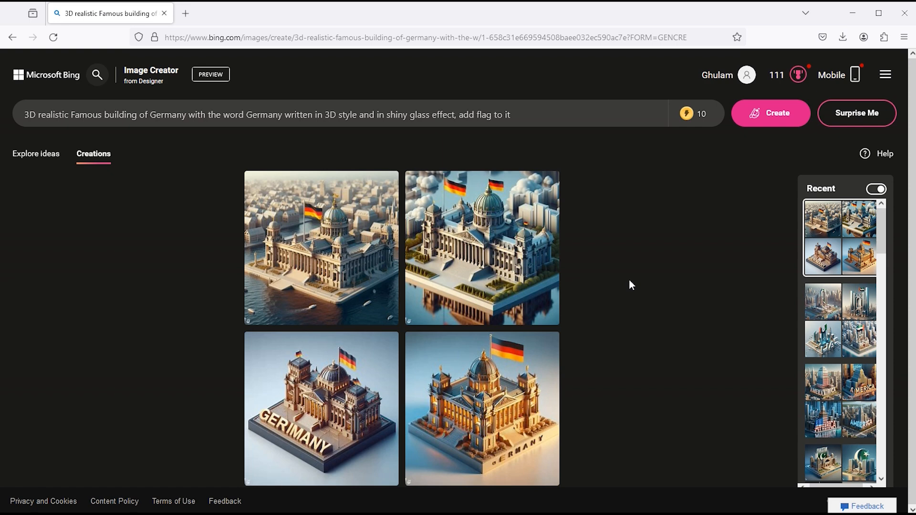
- Enlarge the first Germany building image and step through to the fourth
left_click(346, 258)
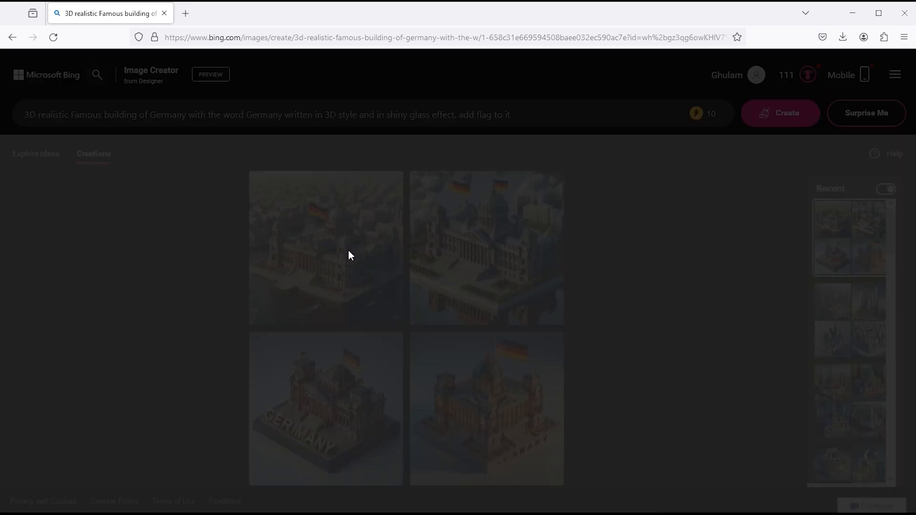
left_click(351, 255)
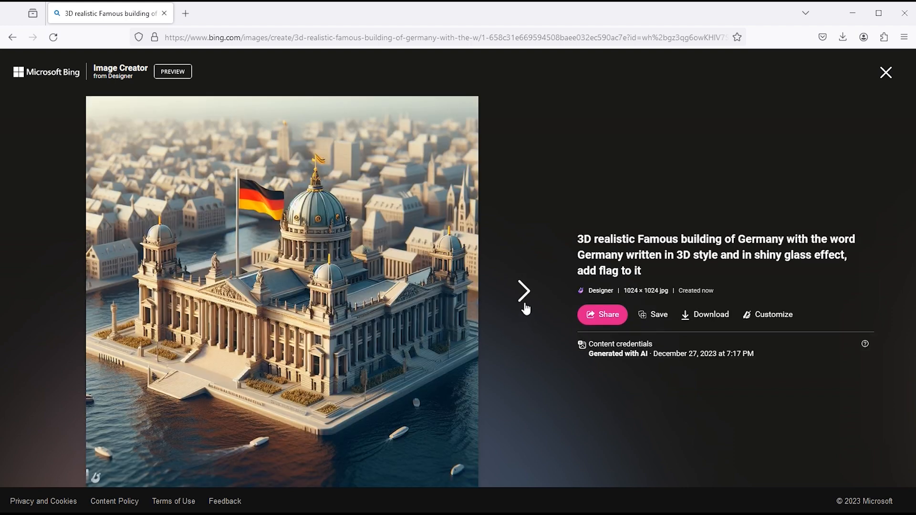
left_click(524, 290)
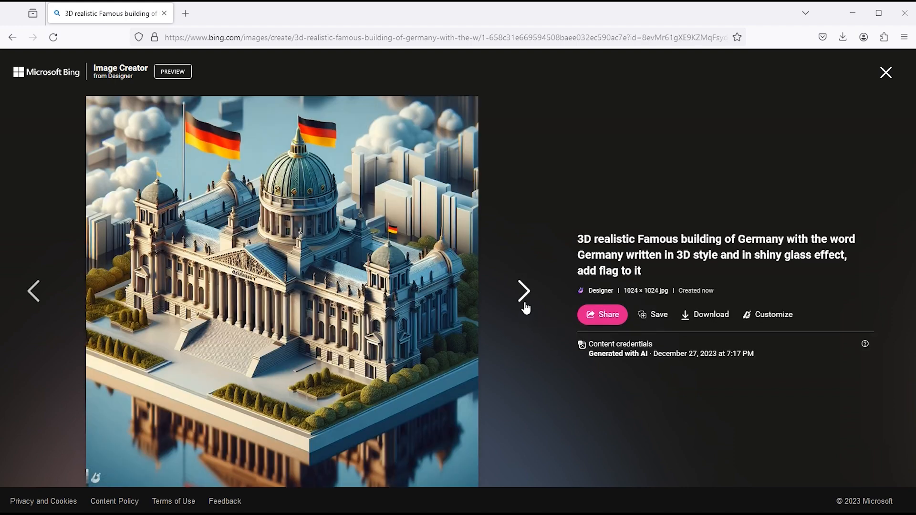
left_click(522, 289)
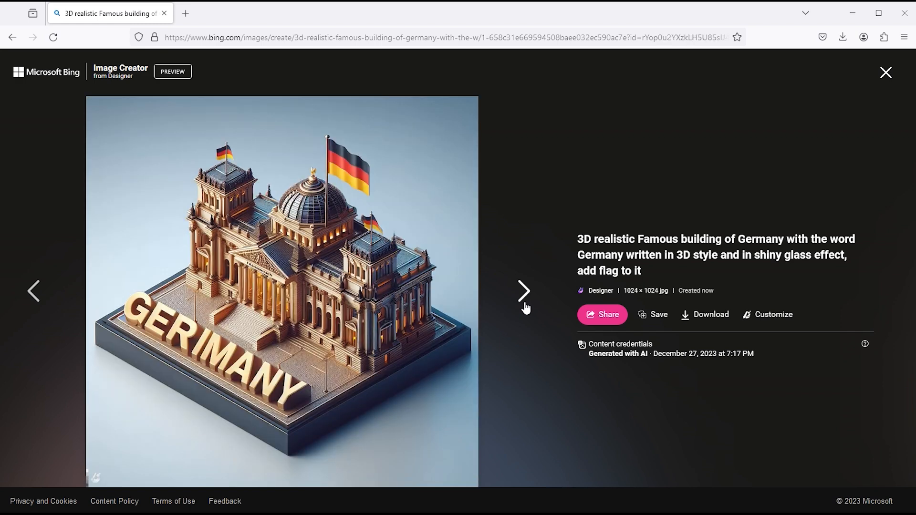
left_click(525, 290)
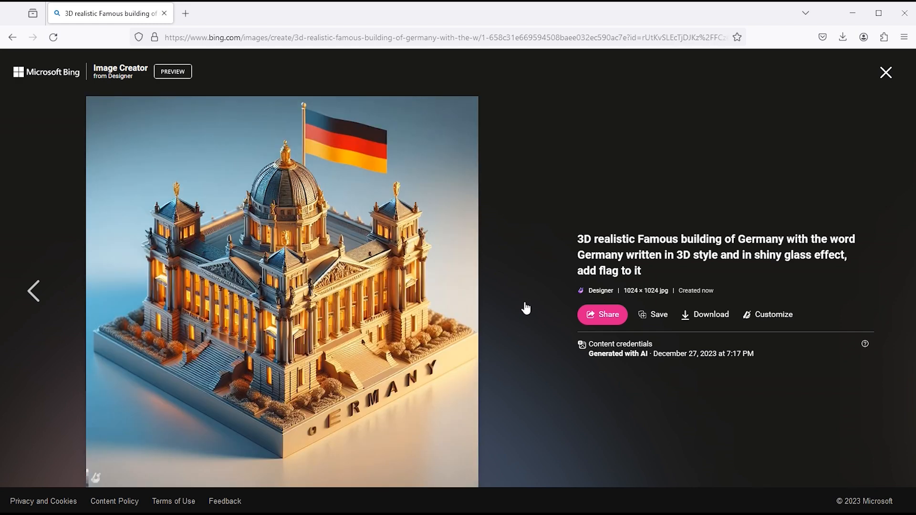